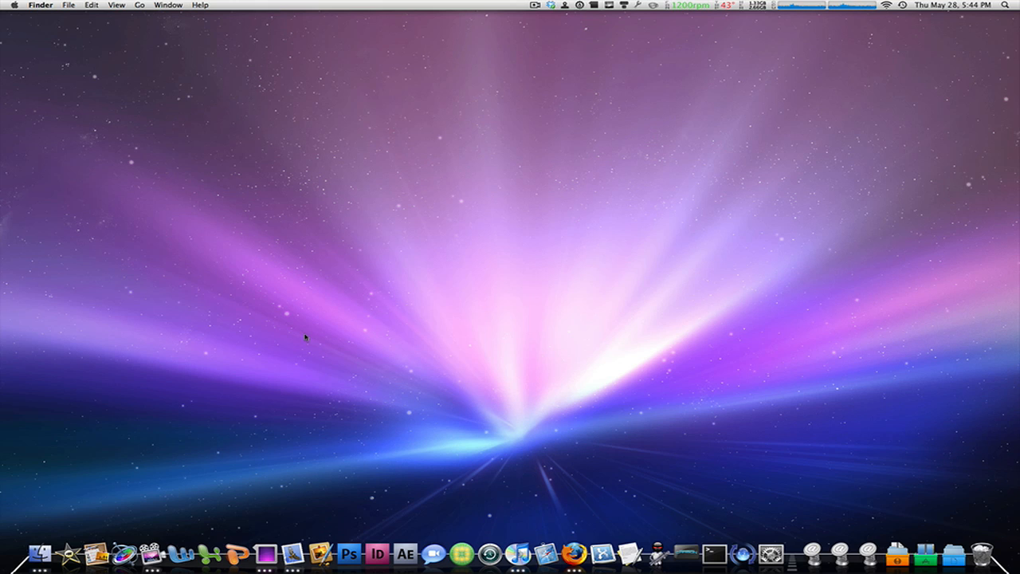
{"action": "mouse_move", "coordinate": [423, 245]}
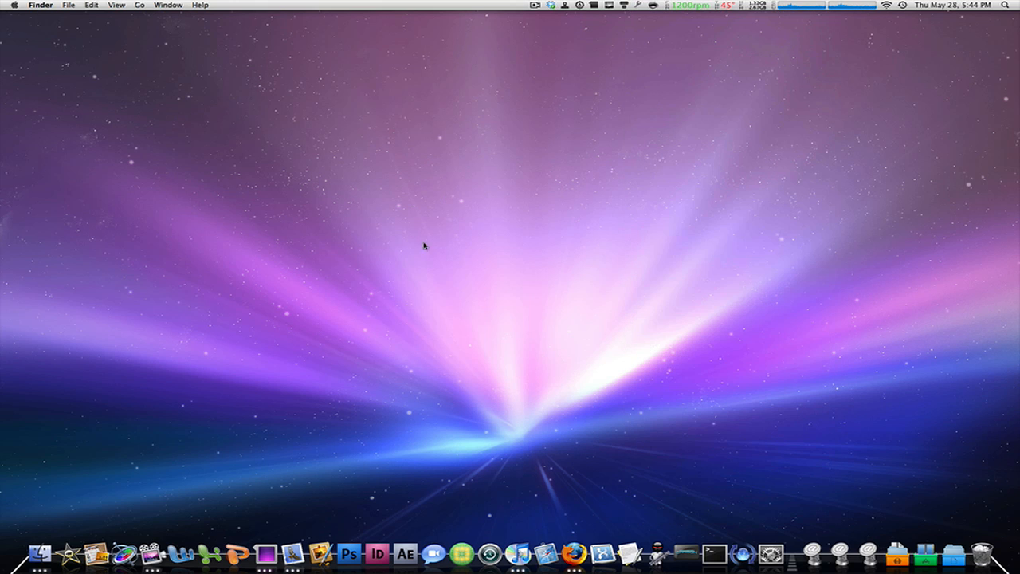
{"action": "mouse_move", "coordinate": [325, 248]}
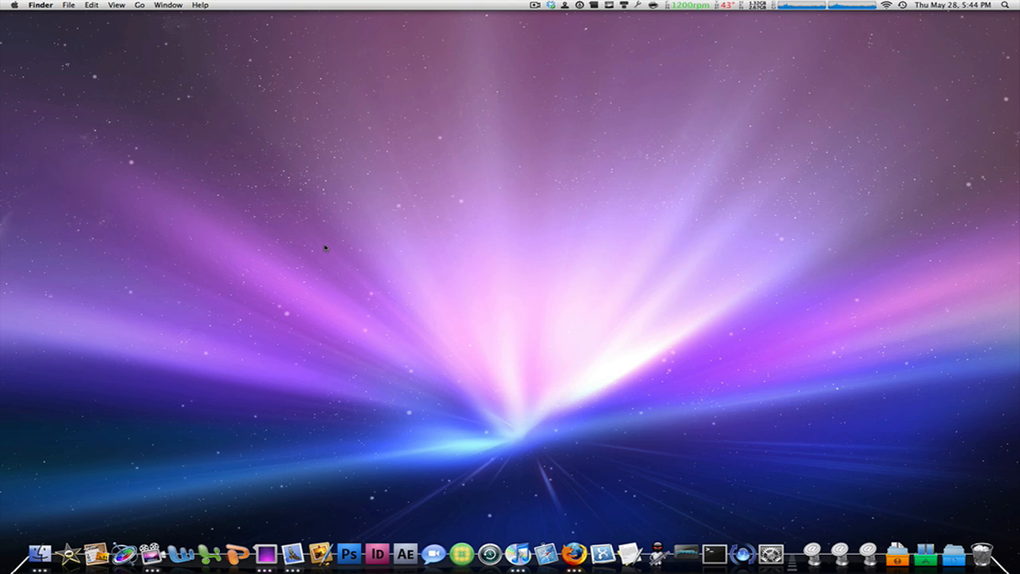
{"action": "mouse_move", "coordinate": [769, 554]}
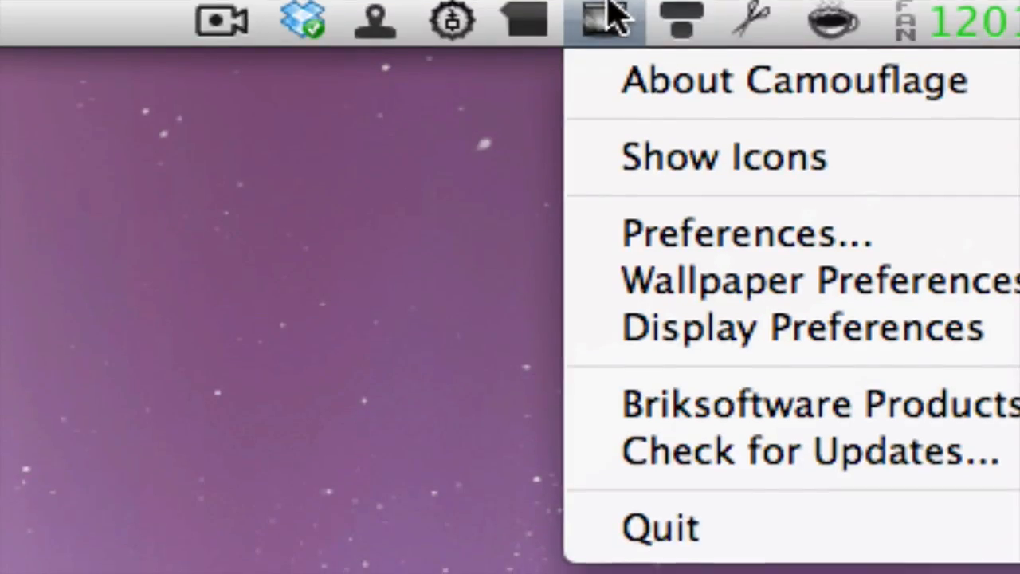
{"action": "left_click", "coordinate": [793, 78]}
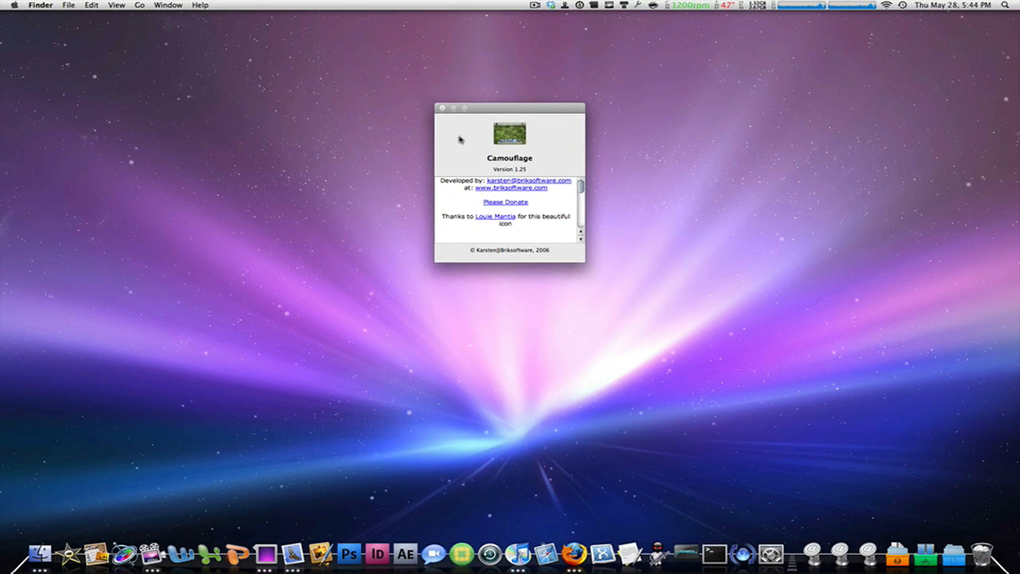
{"action": "left_click", "coordinate": [443, 107]}
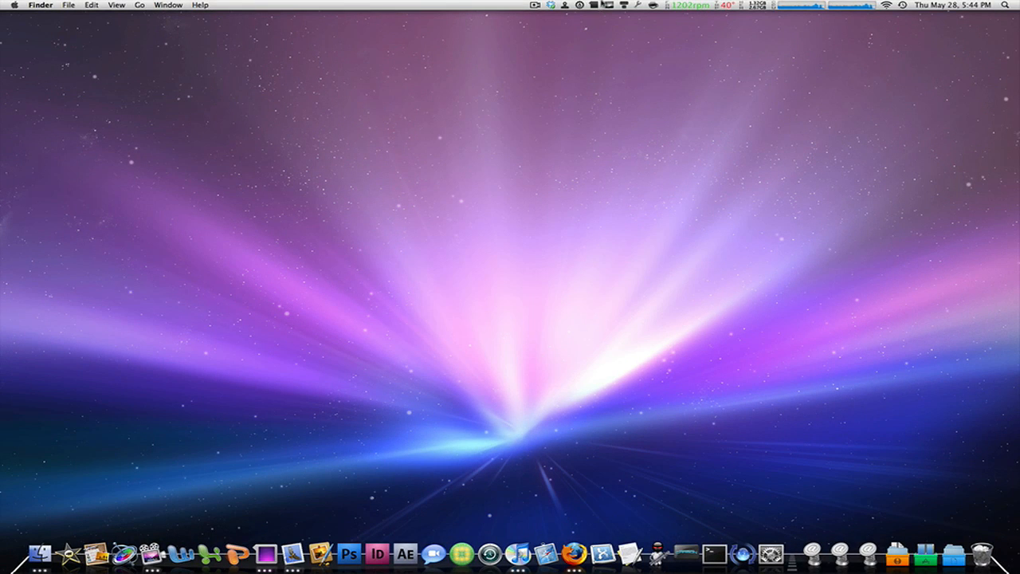
{"action": "left_click", "coordinate": [634, 5]}
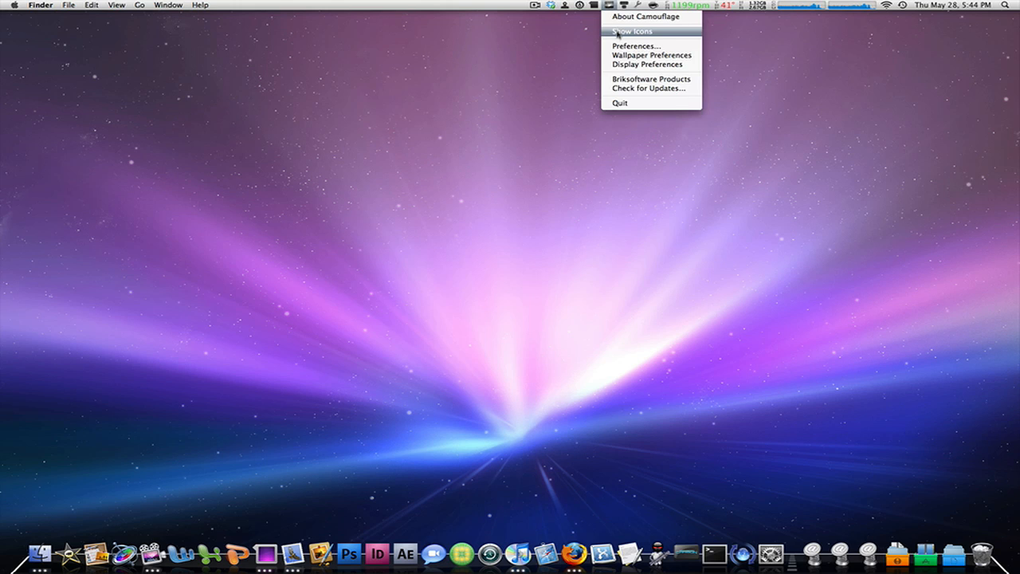
Open Camouflage's Preferences window from the menu
{"action": "left_click", "coordinate": [635, 45]}
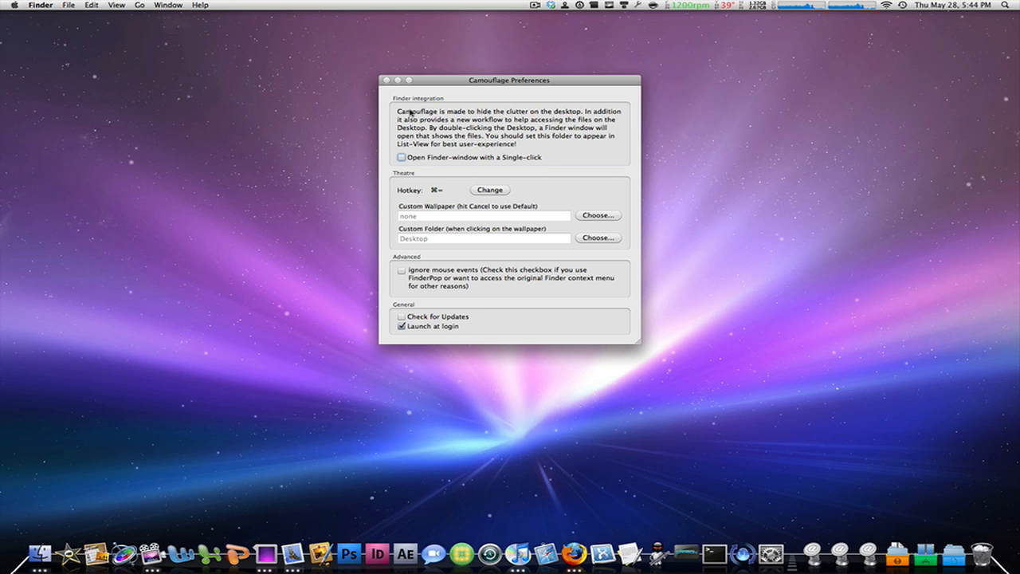
{"action": "mouse_move", "coordinate": [442, 156]}
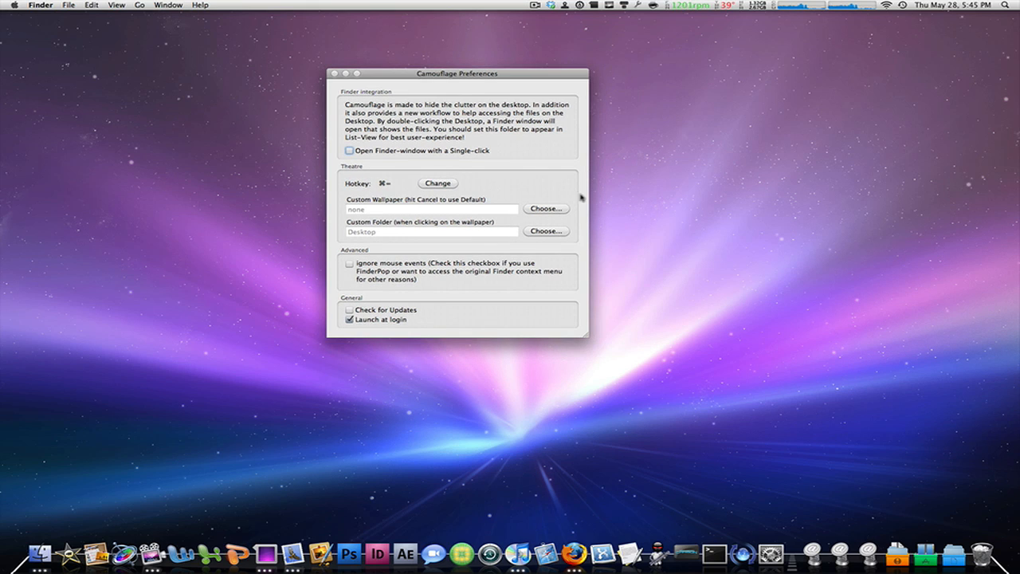
{"action": "mouse_move", "coordinate": [444, 200]}
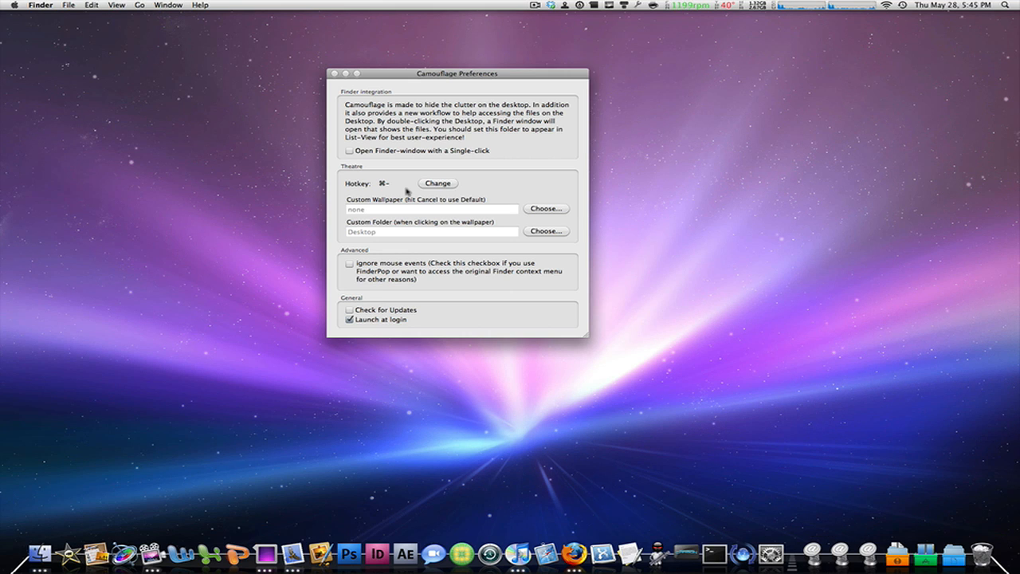
{"action": "mouse_move", "coordinate": [460, 72]}
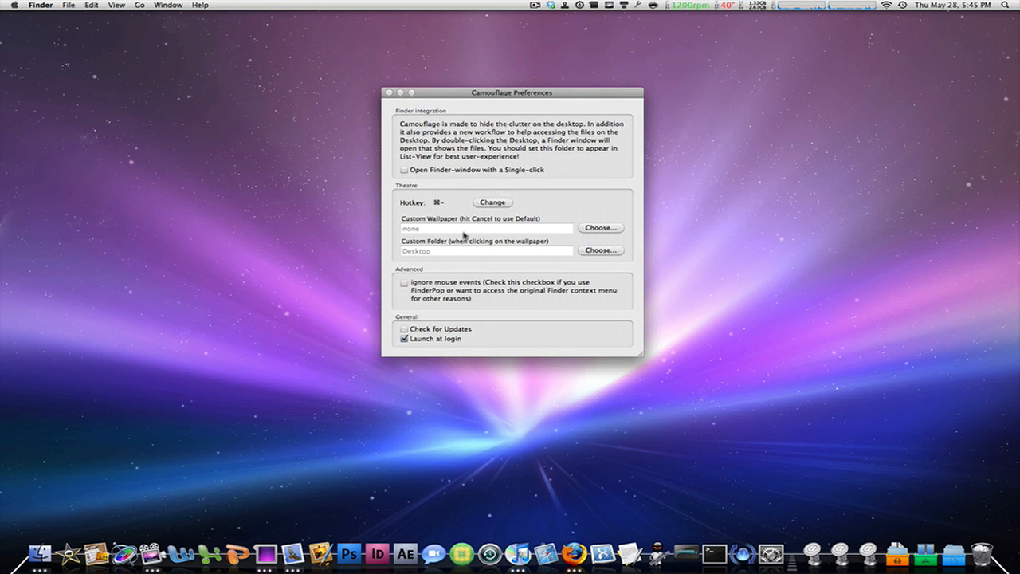
{"action": "mouse_move", "coordinate": [476, 263]}
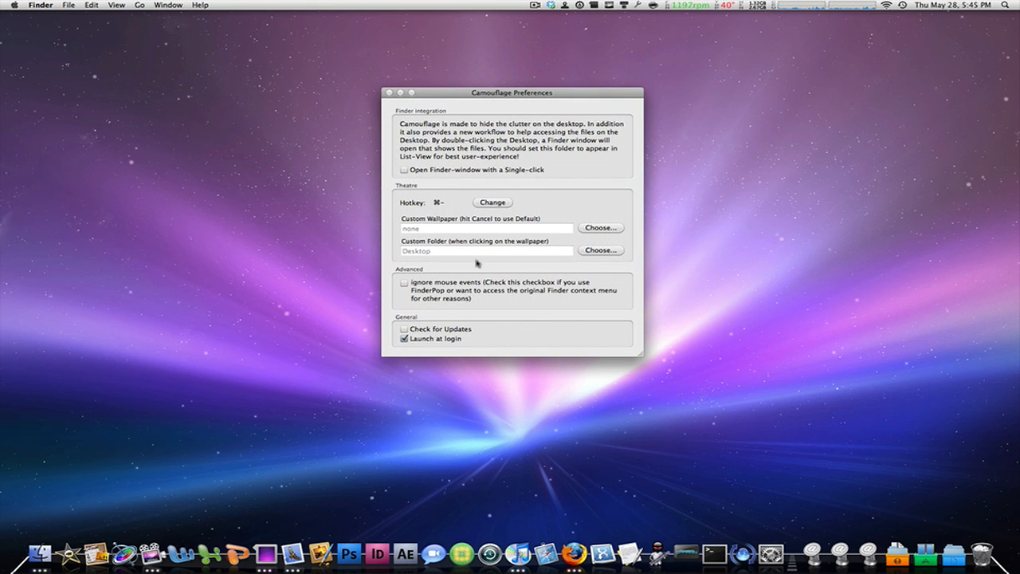
{"action": "mouse_move", "coordinate": [466, 251]}
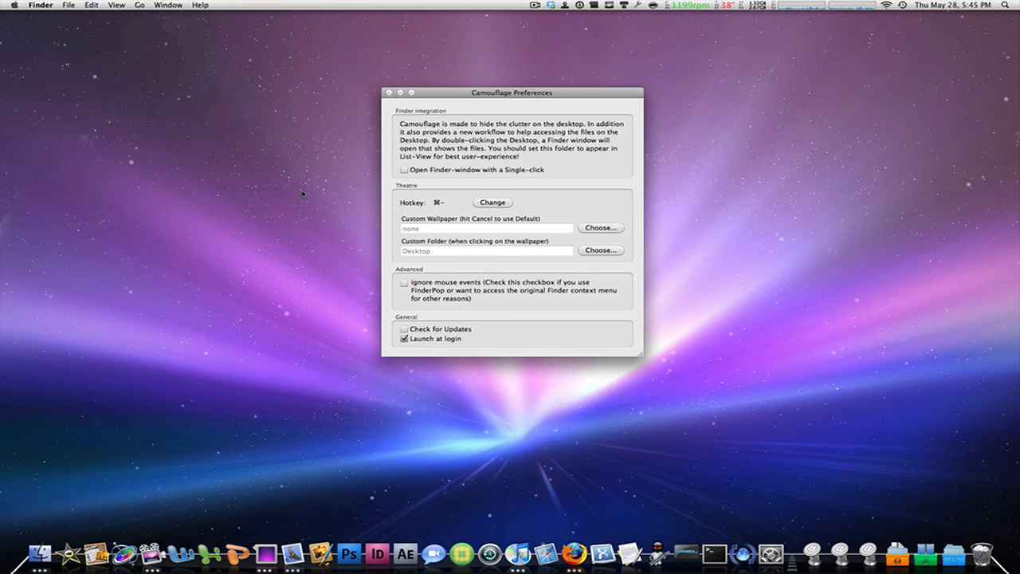
{"action": "mouse_move", "coordinate": [255, 240]}
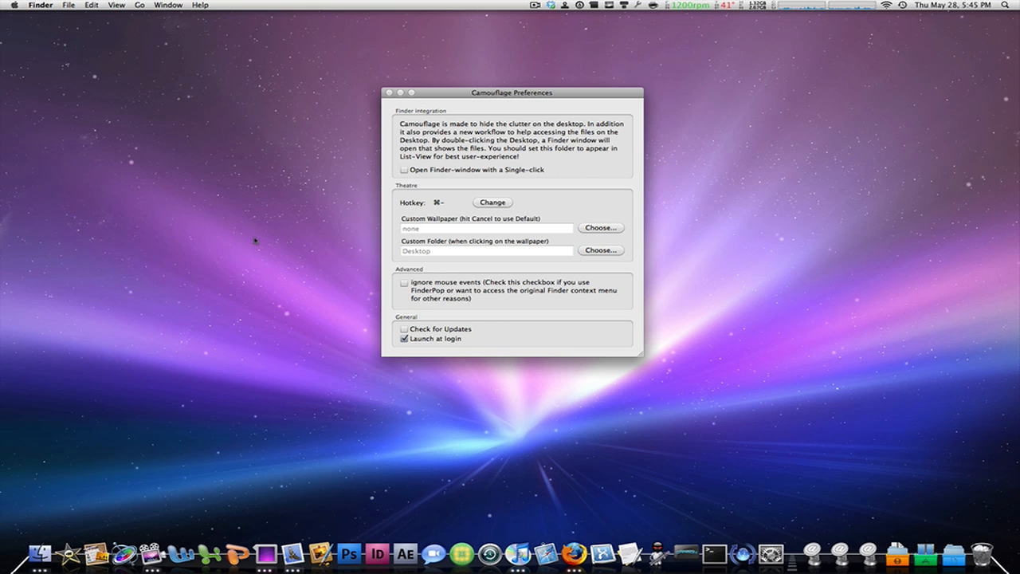
{"action": "mouse_move", "coordinate": [614, 262]}
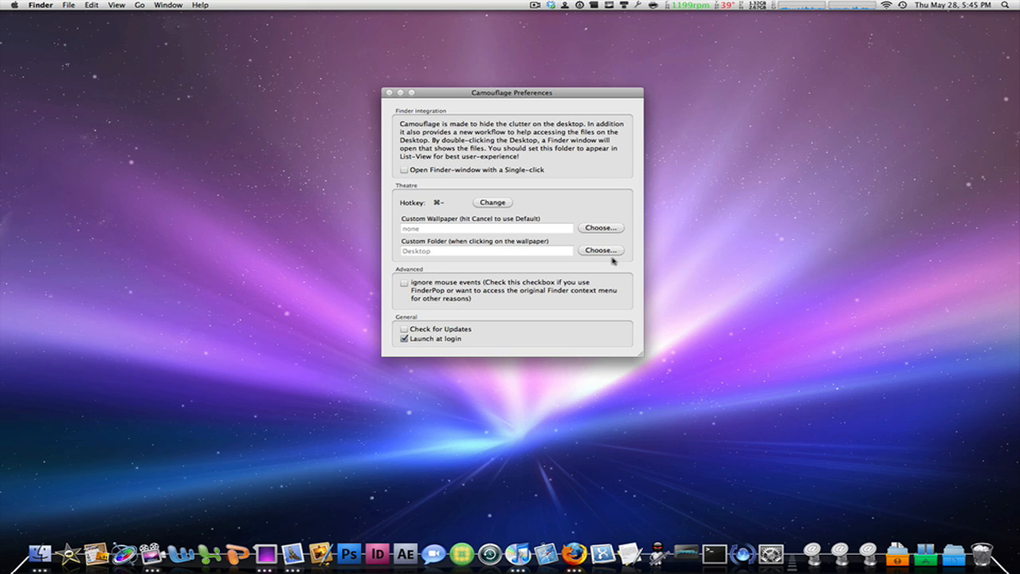
Set the Theatre custom folder for wallpaper clicks to Applications
{"action": "left_click", "coordinate": [600, 250]}
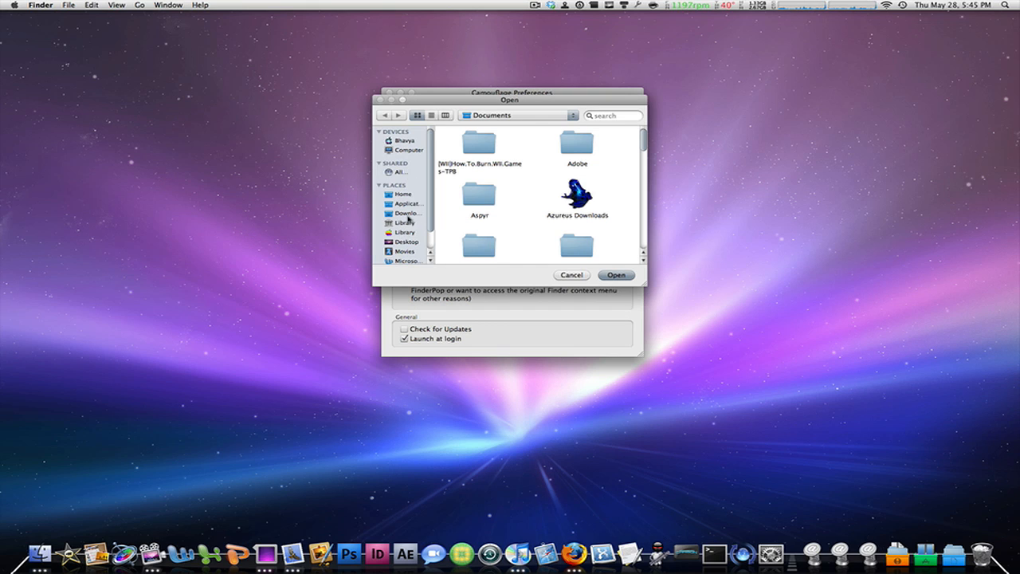
{"action": "left_click", "coordinate": [572, 274]}
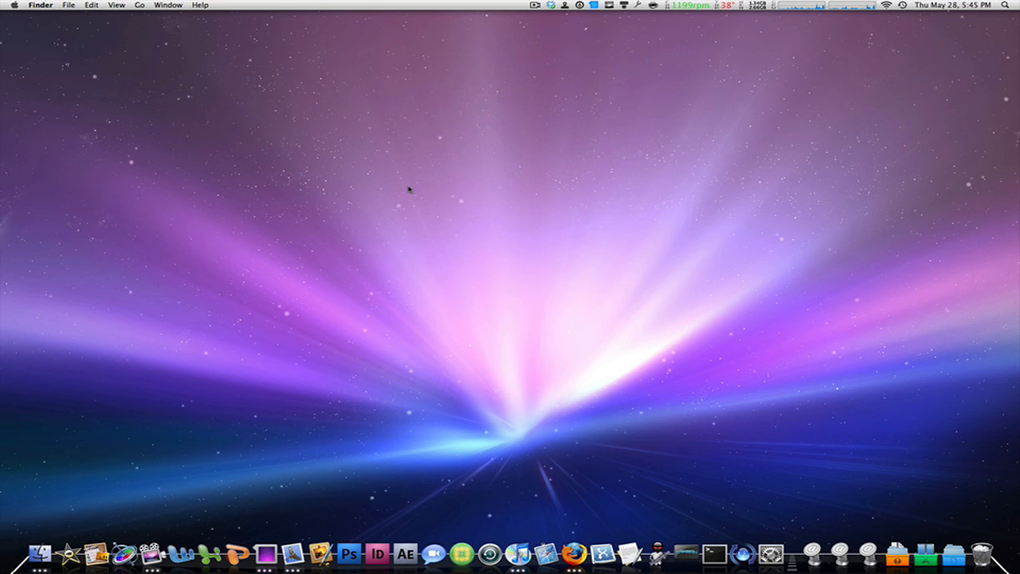
{"action": "left_click", "coordinate": [18, 550]}
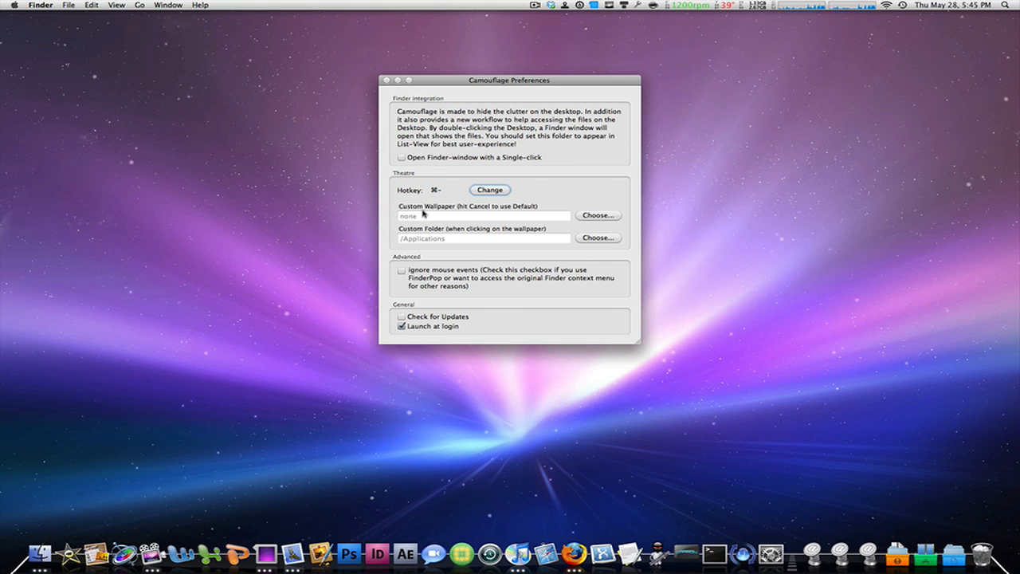
{"action": "mouse_move", "coordinate": [438, 262]}
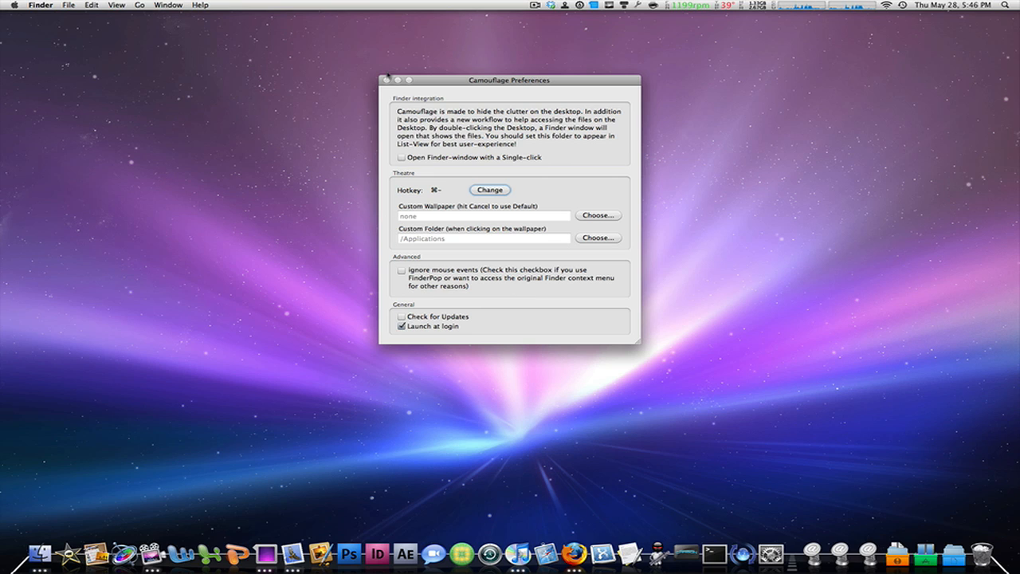
Close the Camouflage Preferences window with its red close button
{"action": "left_click", "coordinate": [387, 80]}
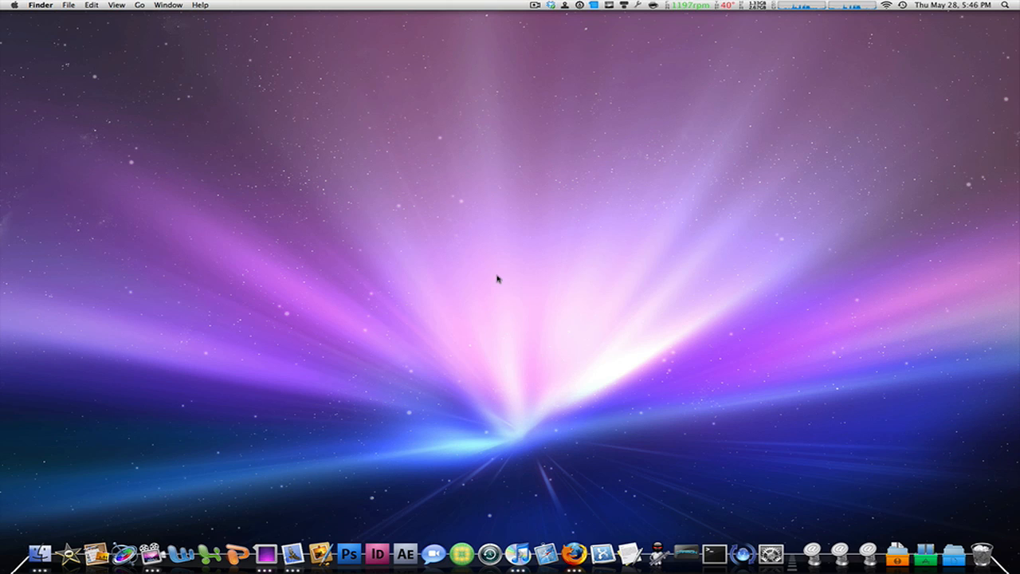